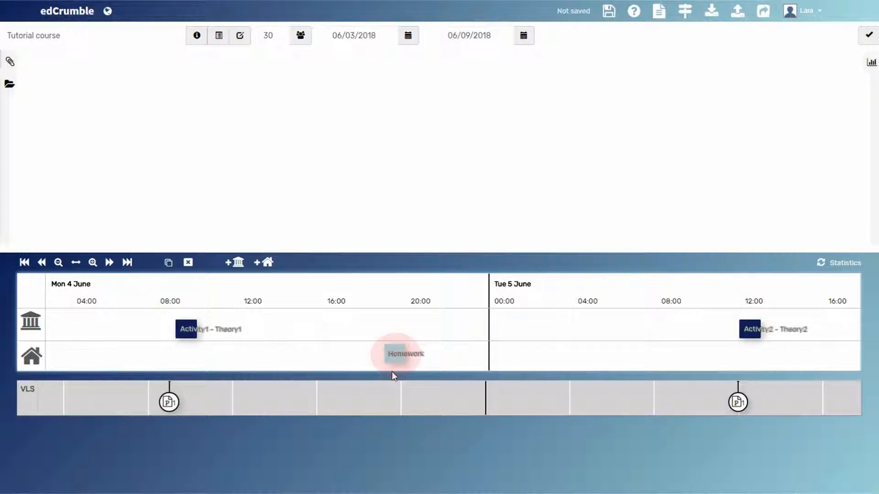
mouse_move(193, 331)
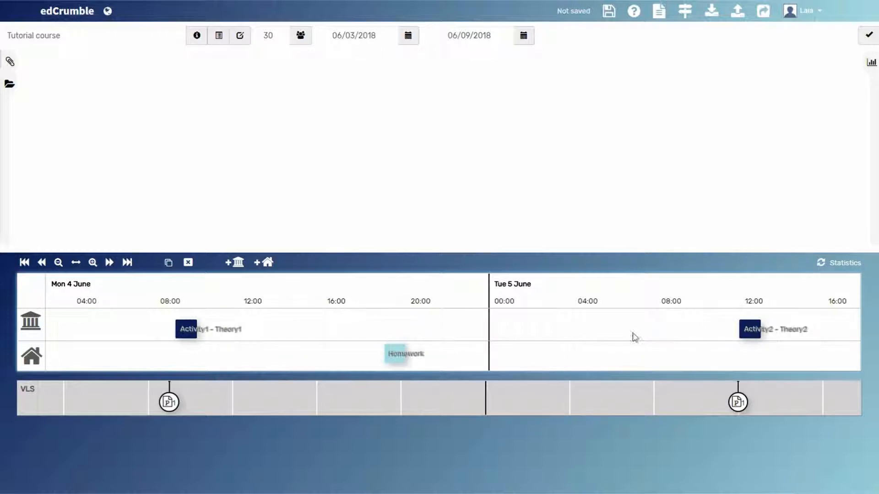
mouse_move(547, 355)
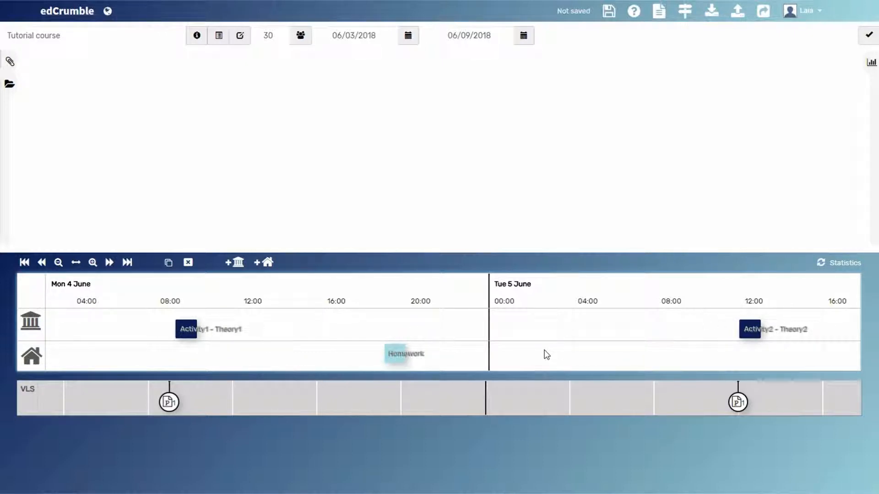
mouse_move(210, 329)
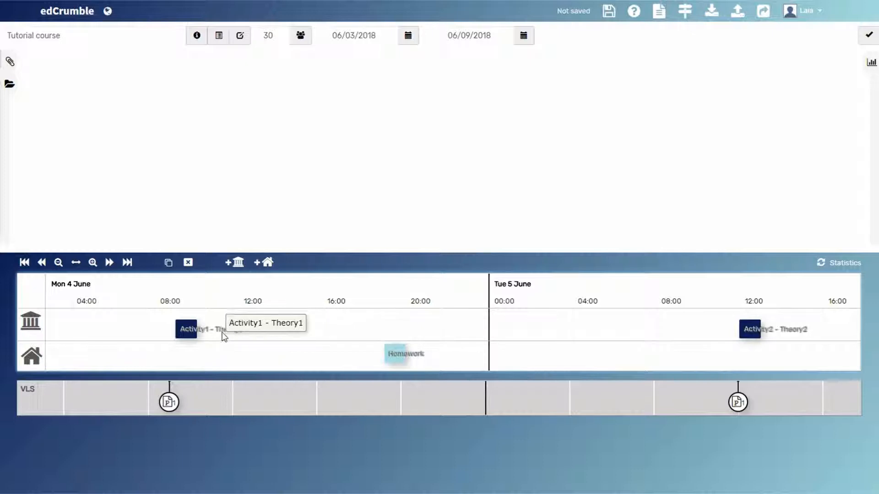
- Look over Activity1 - Theory1, then open Homework's 60-minute 'Solving exercices' task details
left_click(188, 329)
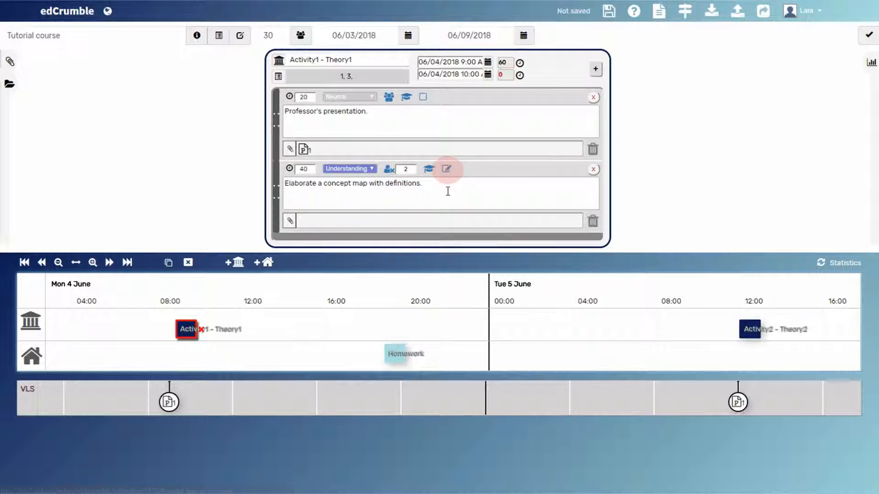
left_click(404, 354)
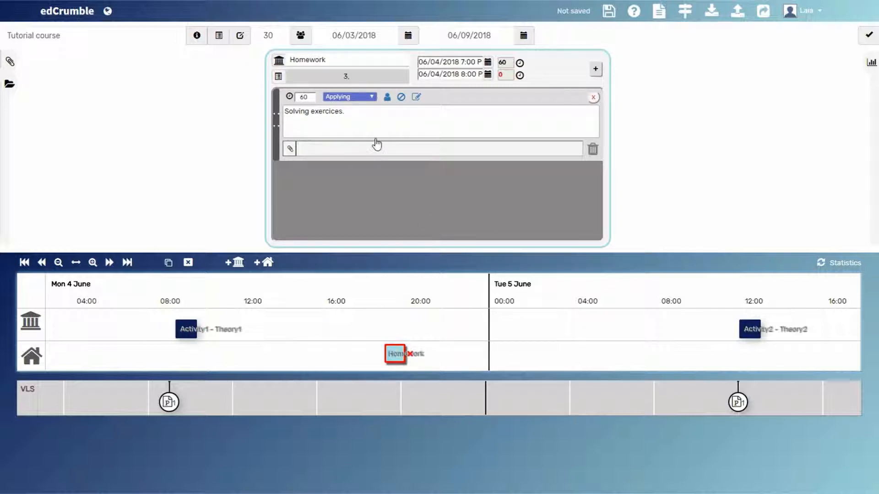
- Open Activity2 - Theory2's card, showing its 12–1 PM tasks
left_click(387, 97)
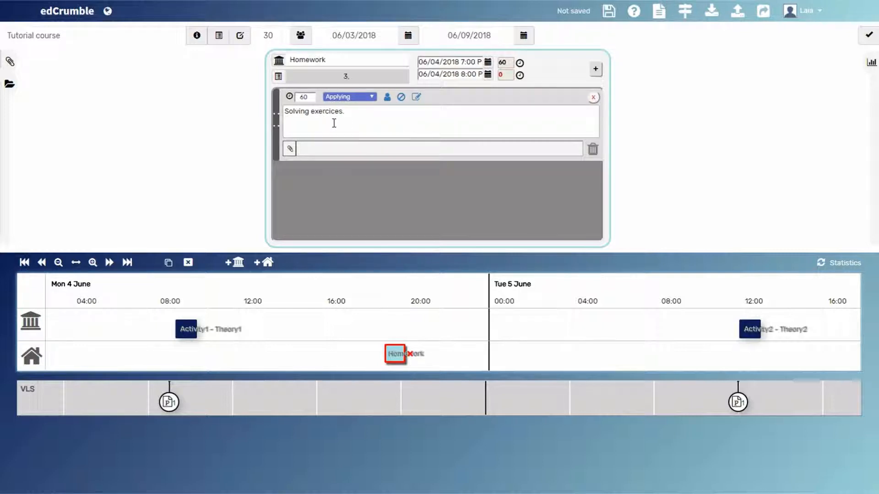
left_click(750, 329)
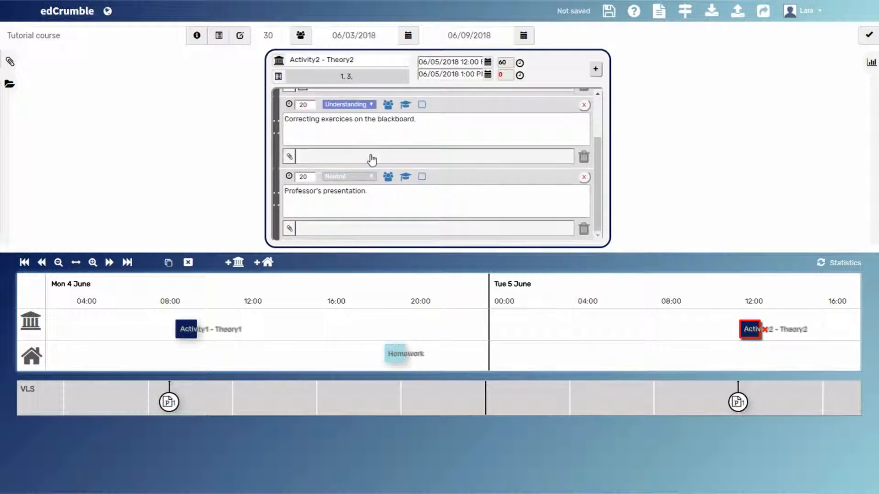
left_click(303, 176)
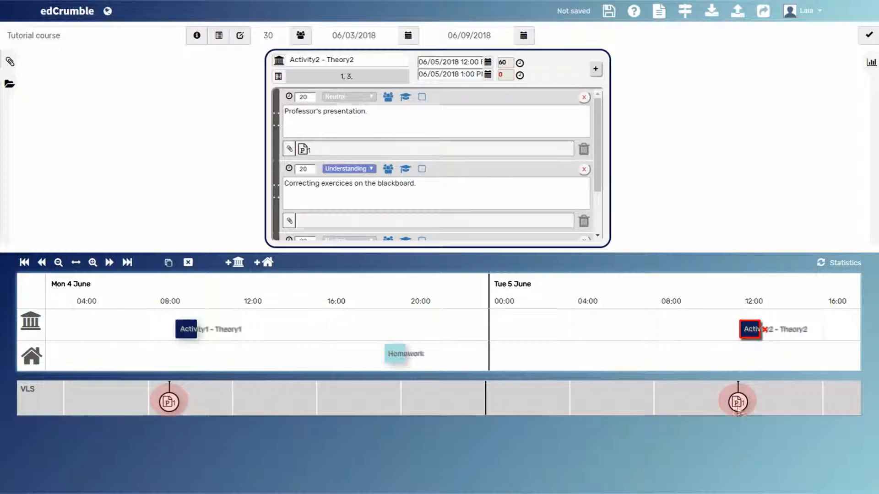
mouse_move(625, 422)
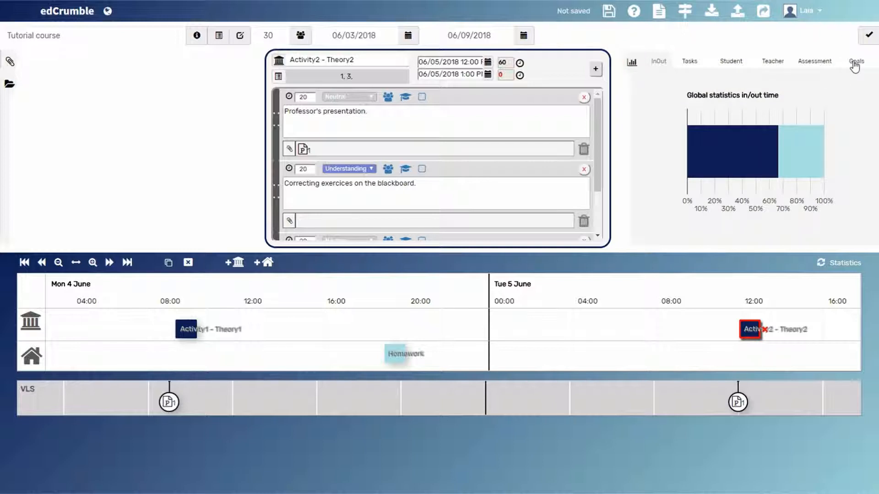
mouse_move(658, 66)
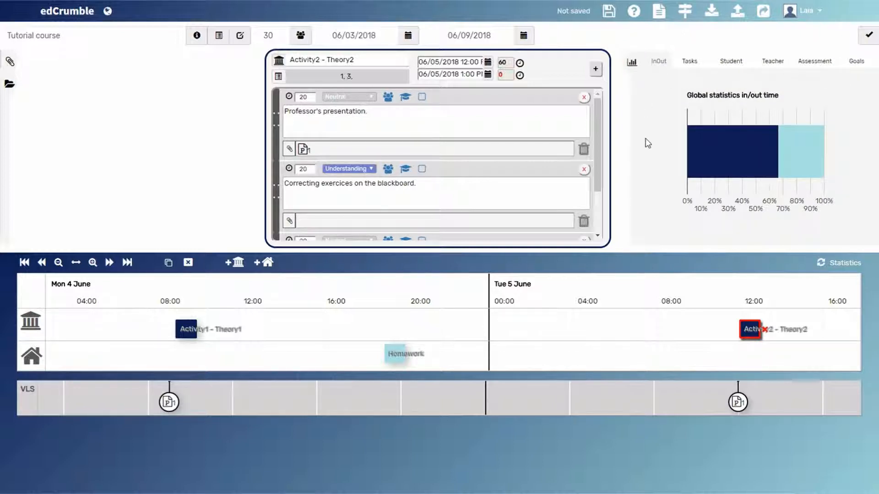
mouse_move(806, 172)
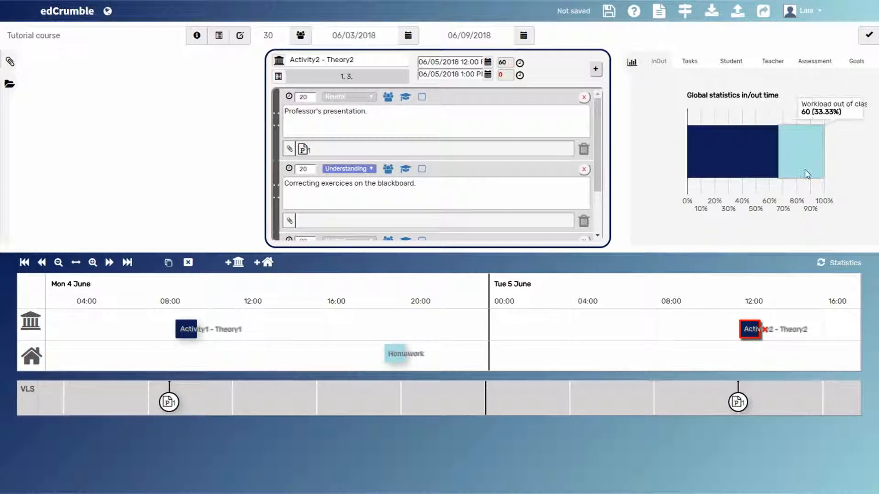
mouse_move(700, 209)
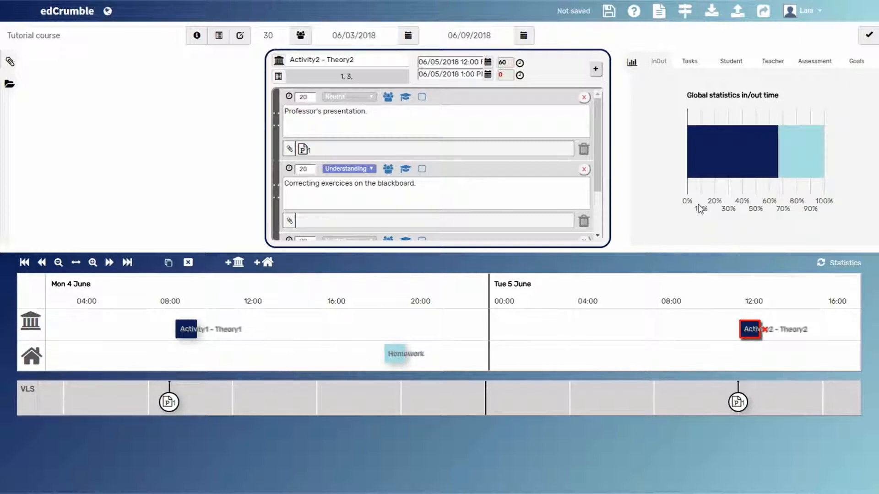
mouse_move(729, 161)
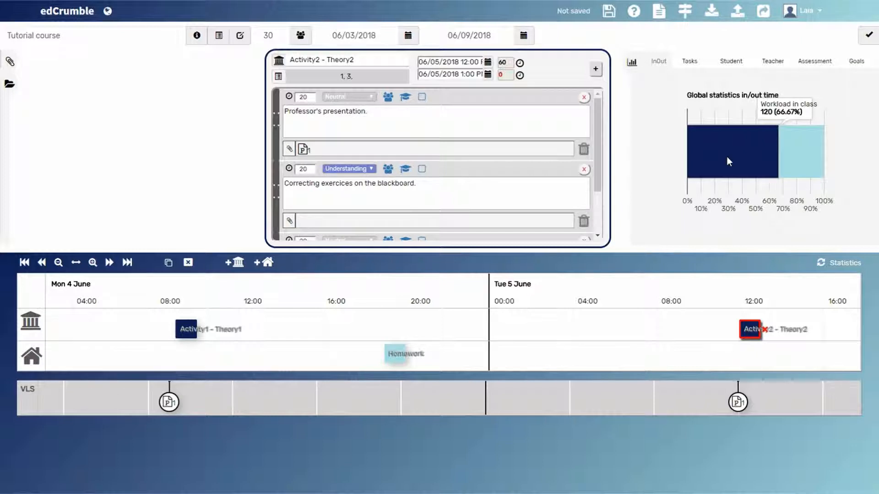
mouse_move(801, 158)
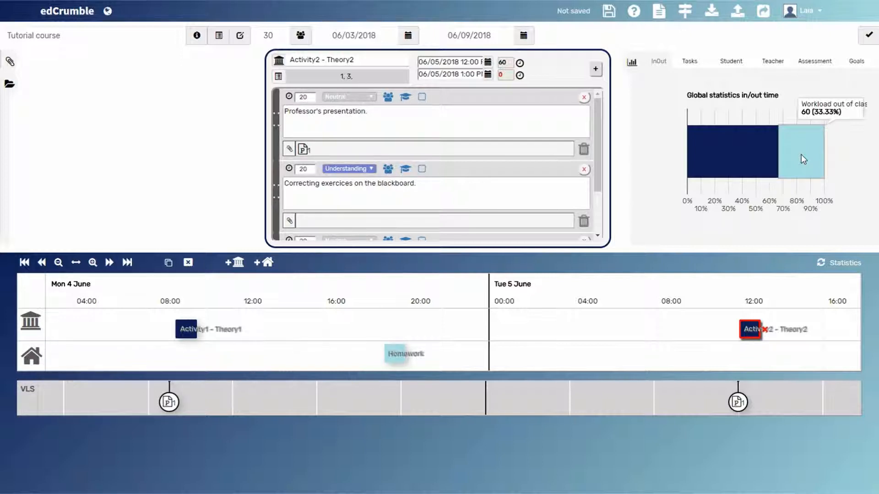
mouse_move(190, 333)
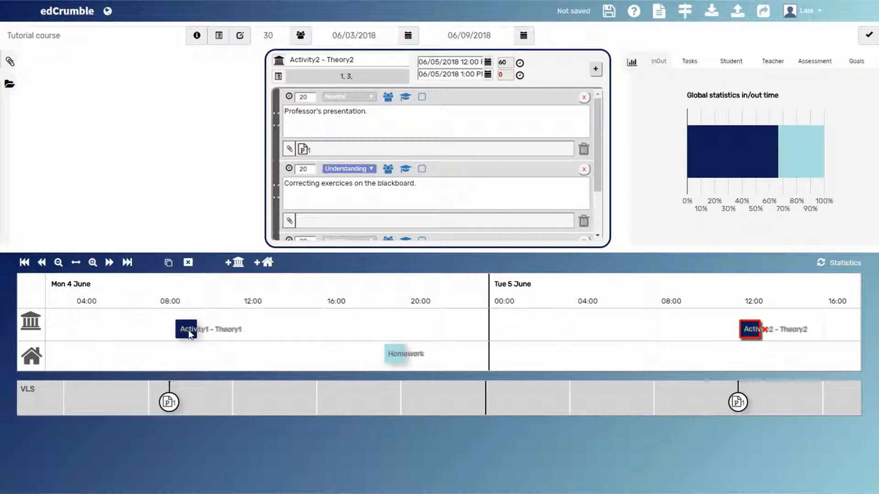
mouse_move(437, 365)
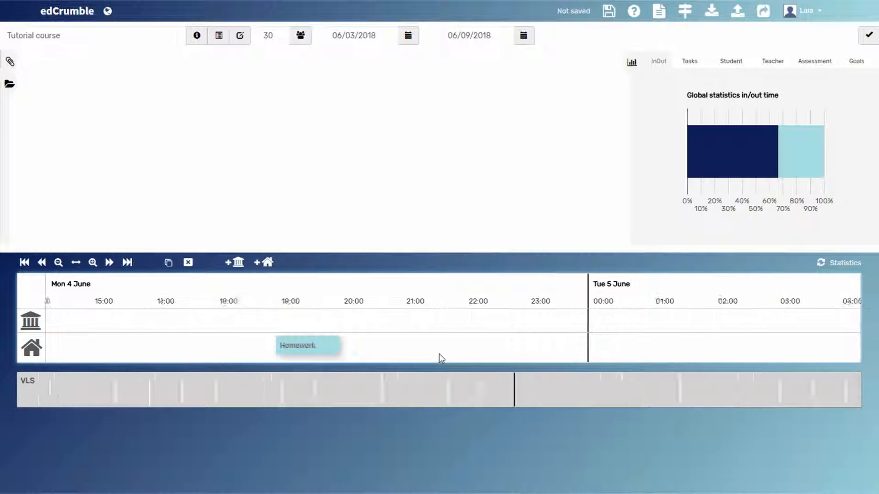
left_click(307, 344)
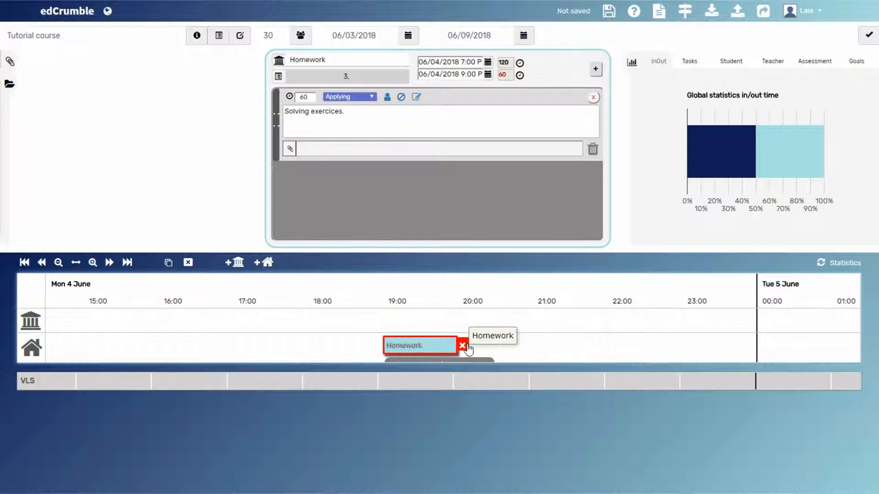
left_click_drag(456, 346, 527, 348)
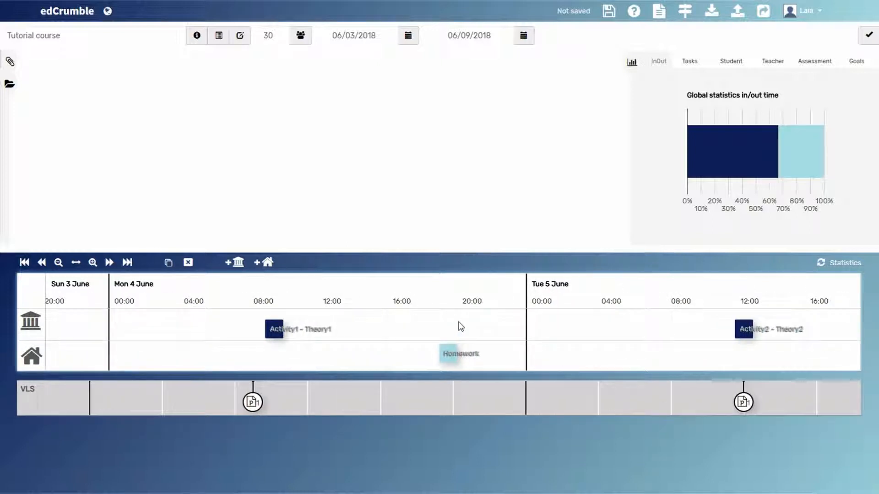
mouse_move(773, 334)
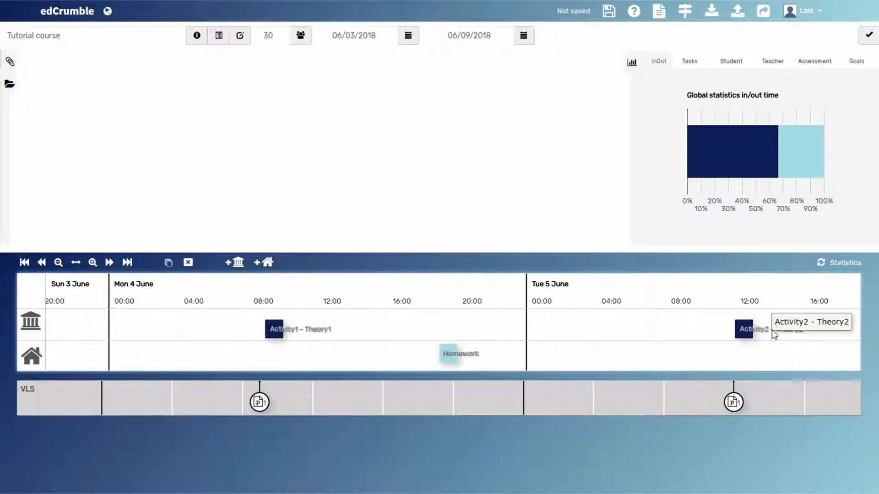
- Reopen Activity2 - Theory2, keep the presentation goal Neutral, and view assessment-type statistics
left_click(744, 329)
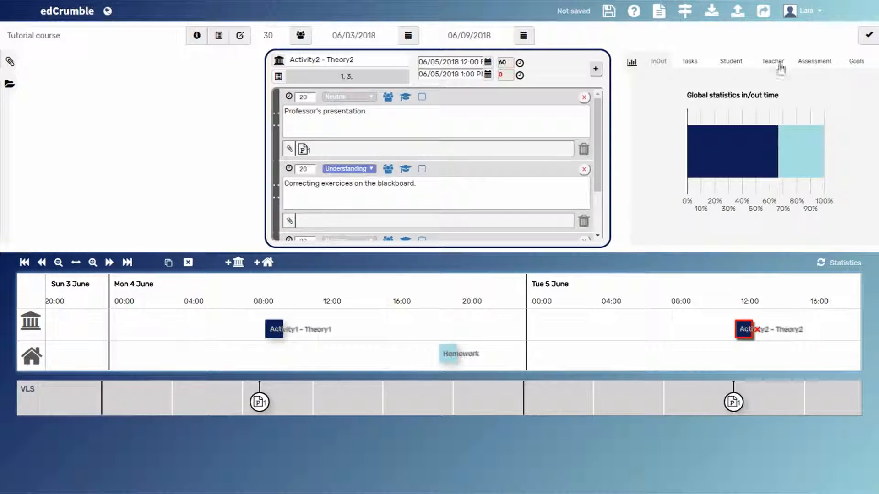
mouse_move(689, 64)
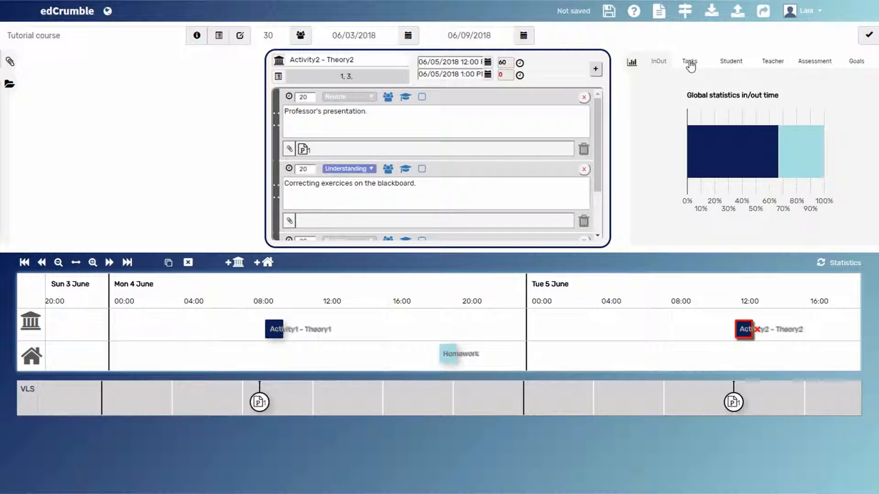
left_click(689, 61)
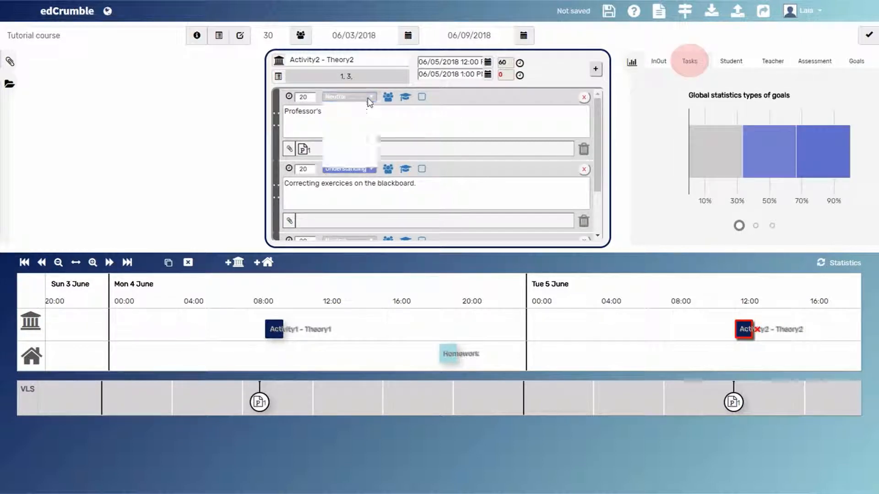
left_click(347, 97)
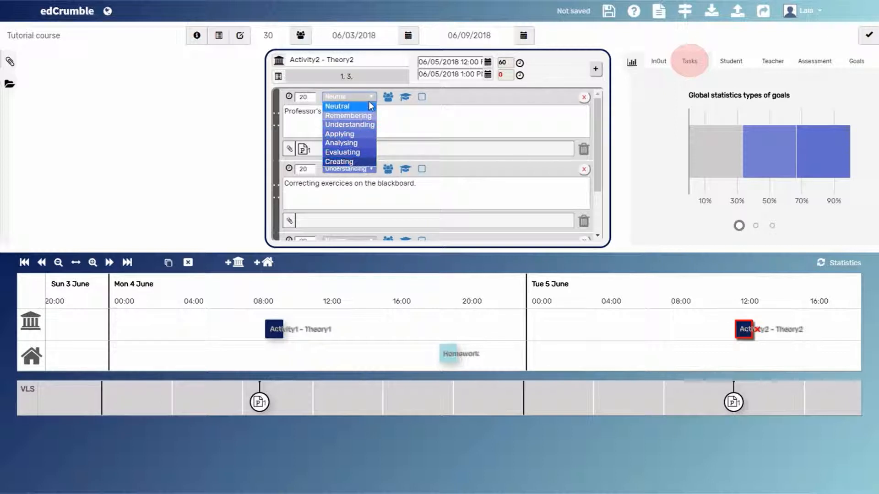
left_click(337, 106)
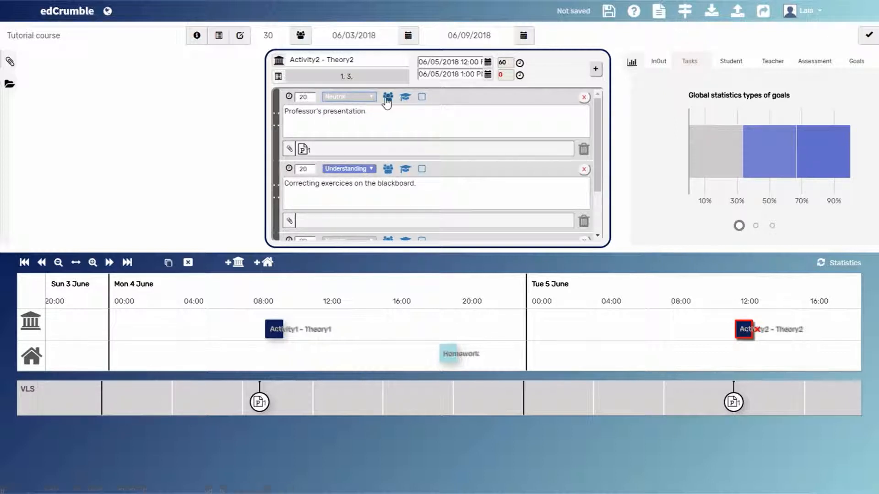
left_click(387, 96)
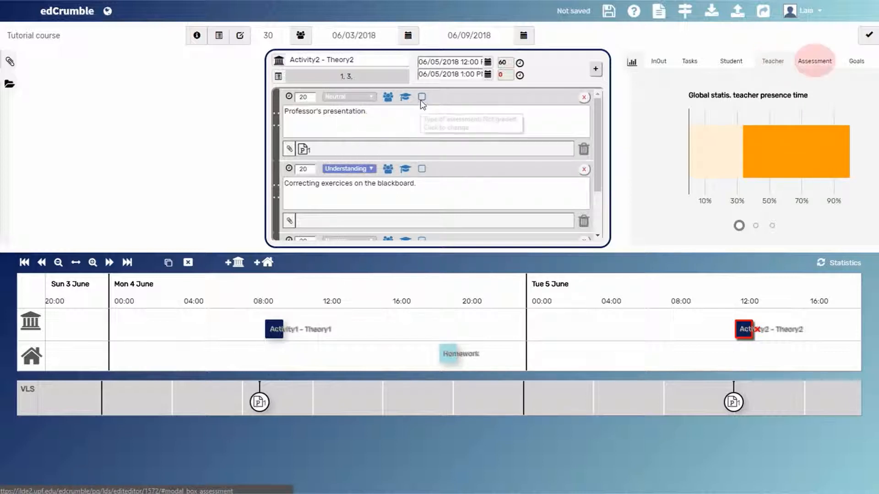
left_click(421, 97)
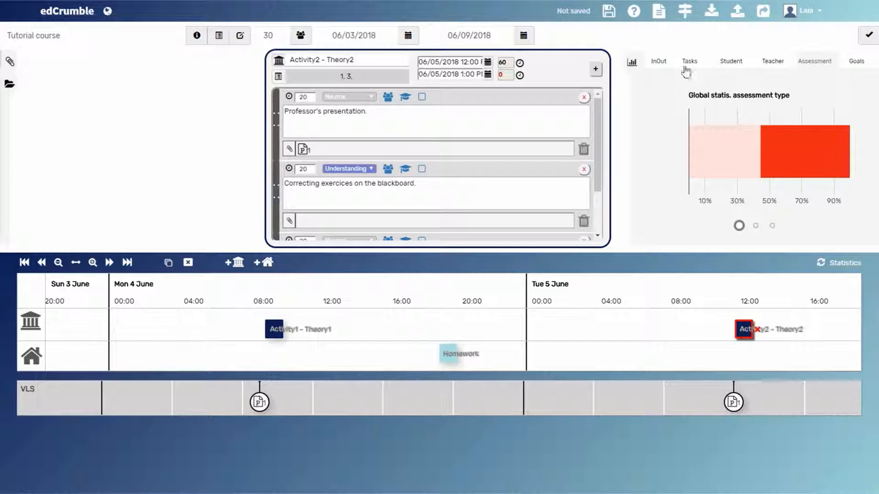
- View the global goal-type chart and its in-class versus out-of-class split
left_click(689, 61)
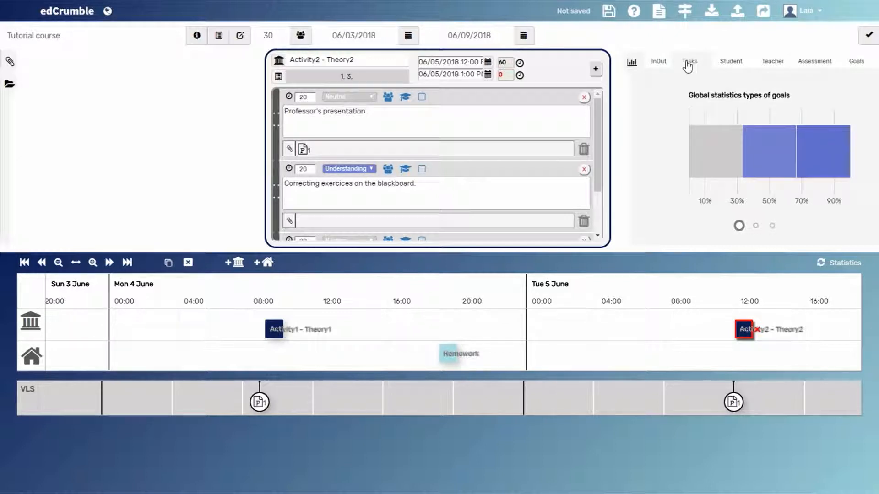
mouse_move(723, 173)
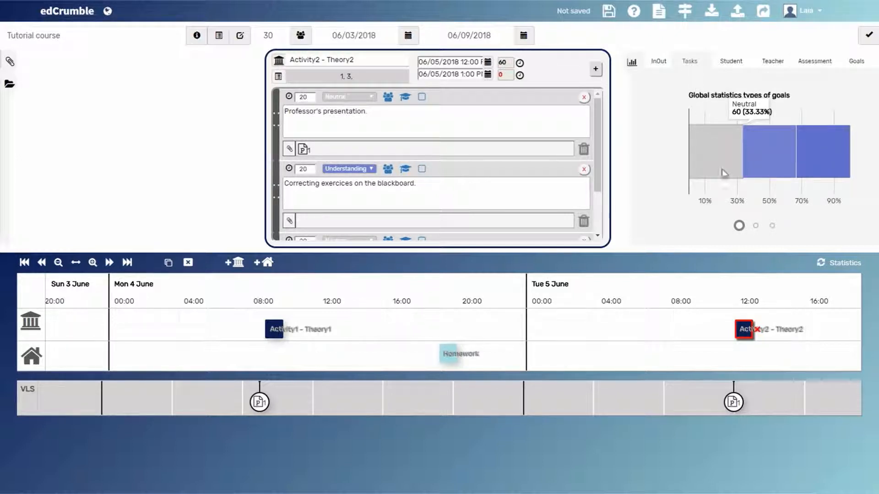
mouse_move(769, 165)
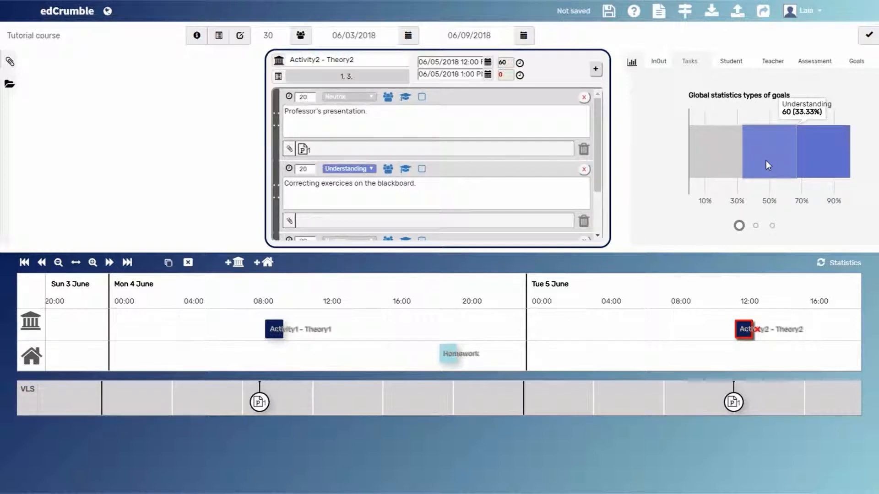
mouse_move(814, 161)
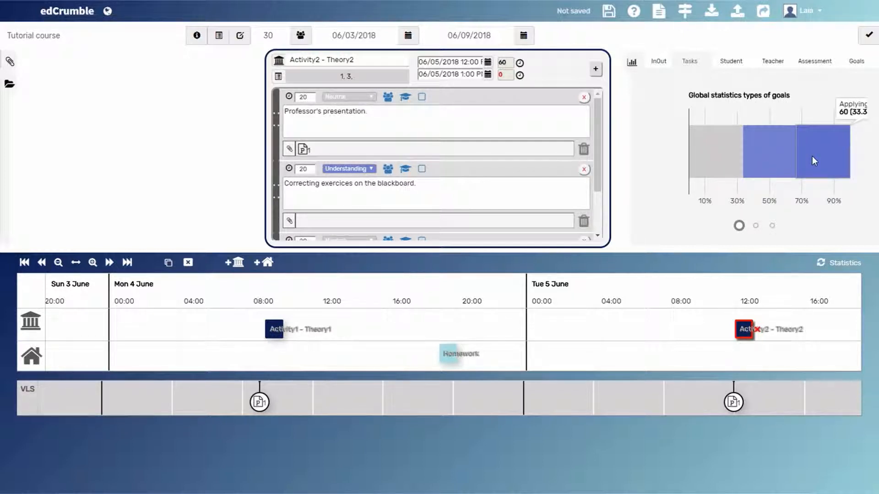
mouse_move(756, 234)
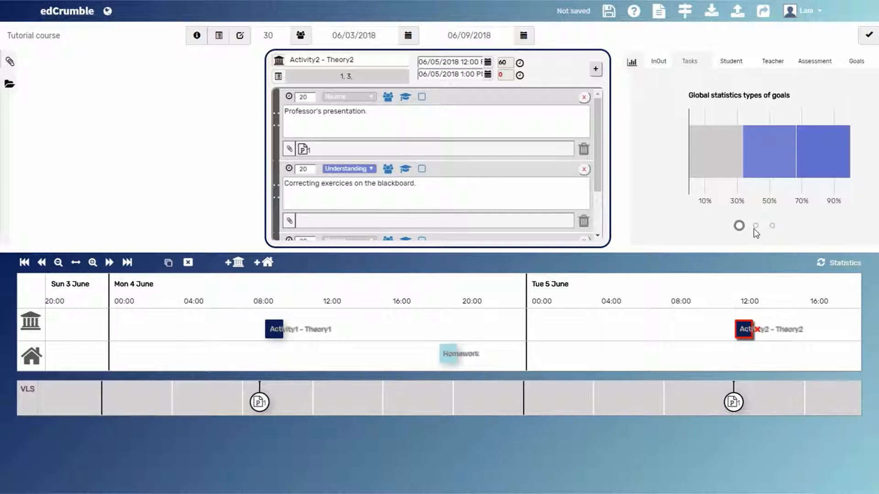
left_click(755, 225)
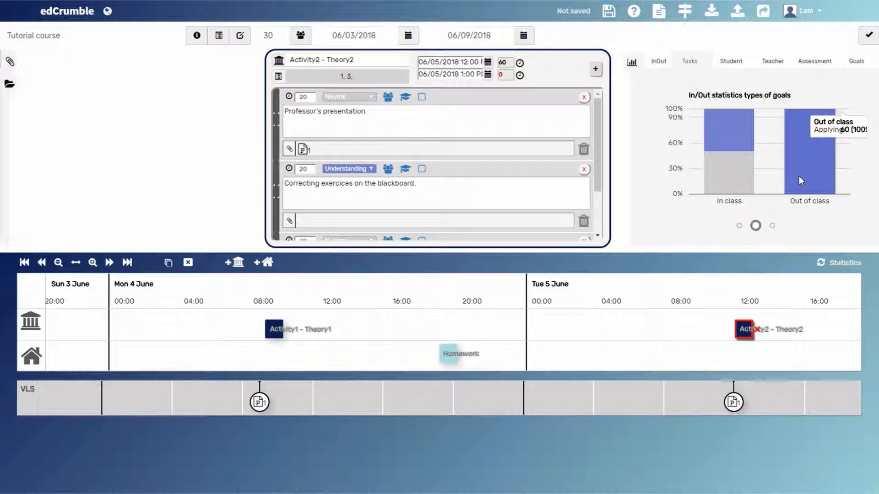
mouse_move(729, 145)
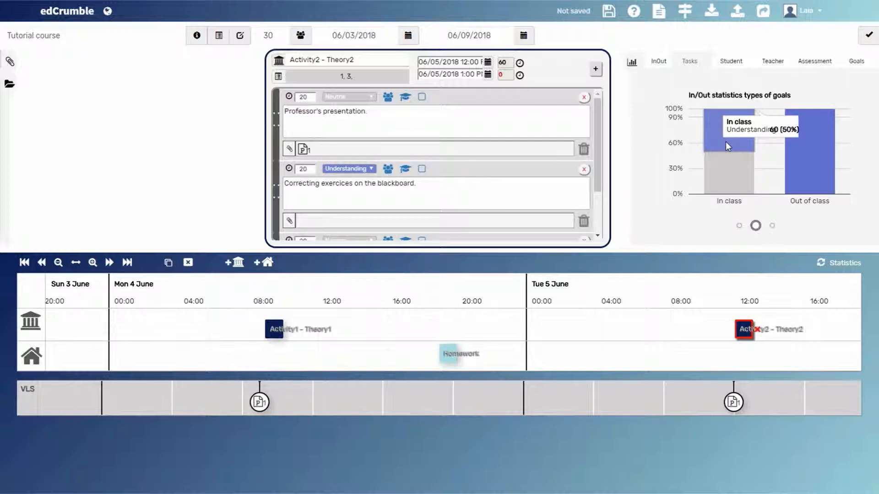
- View student work type statistics globally and split between in class and out of class
left_click(731, 61)
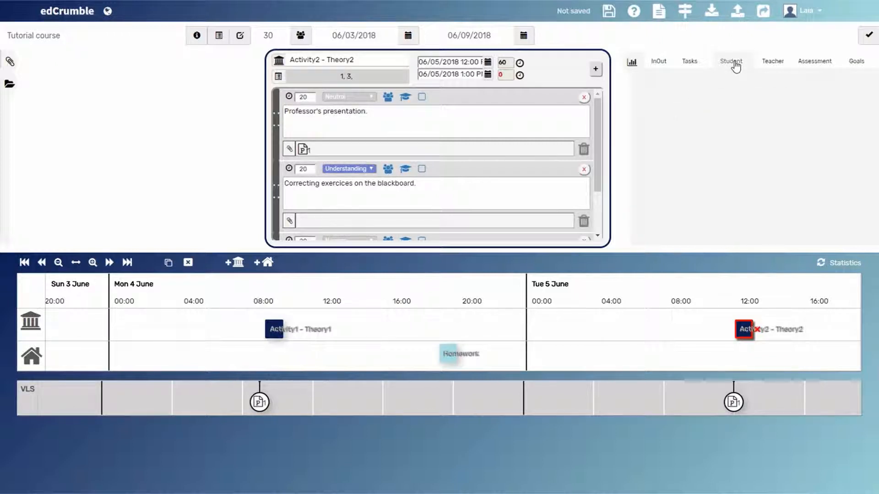
left_click(730, 61)
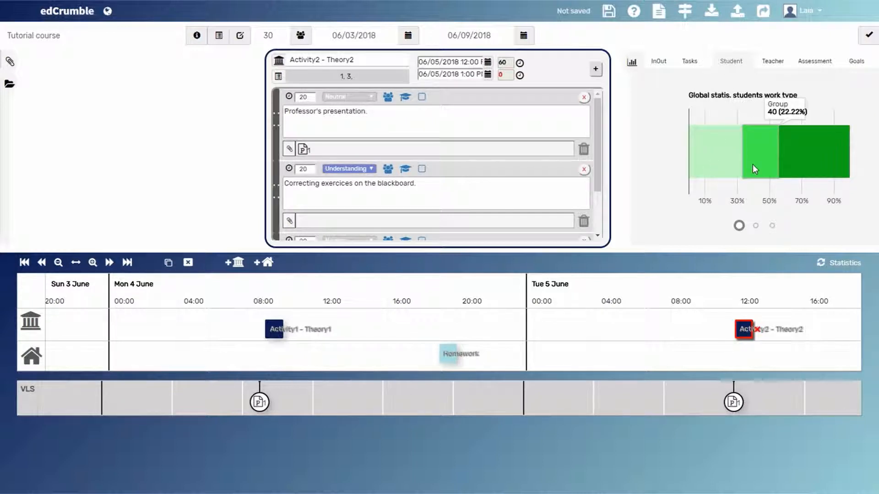
mouse_move(795, 169)
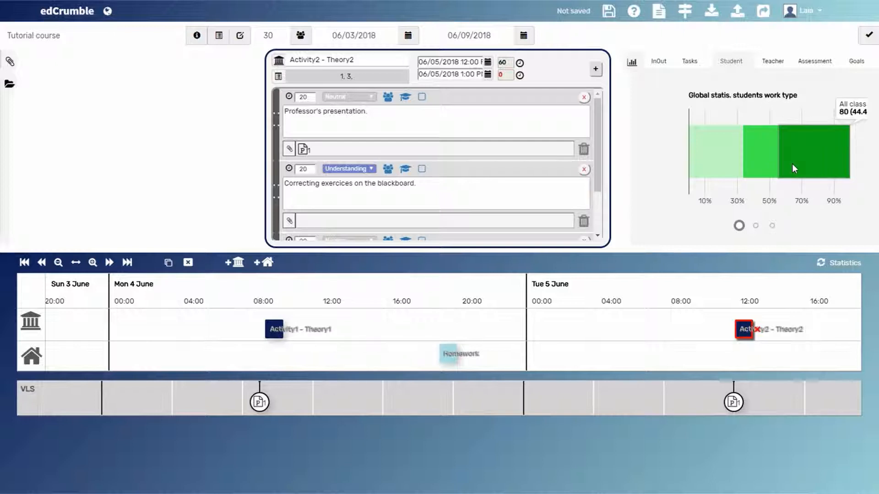
mouse_move(758, 207)
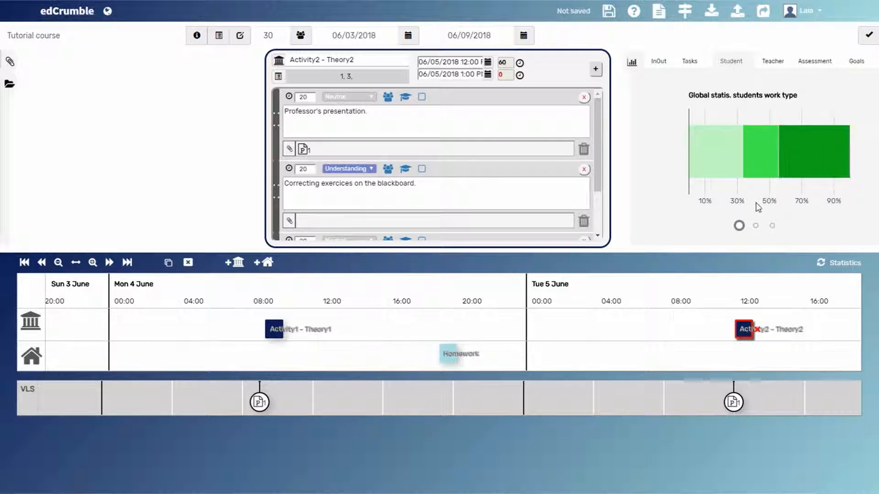
left_click(755, 225)
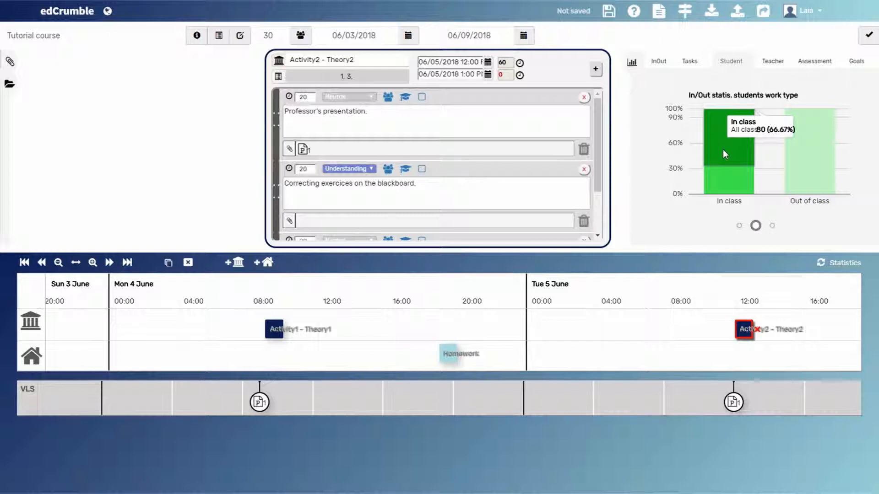
mouse_move(768, 82)
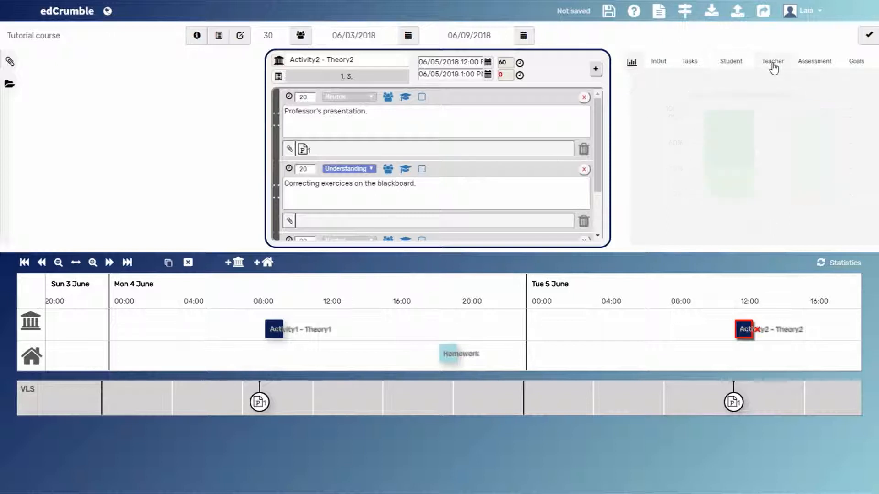
- View teacher presence time in and out of class, showing 100% in-class presence
left_click(773, 60)
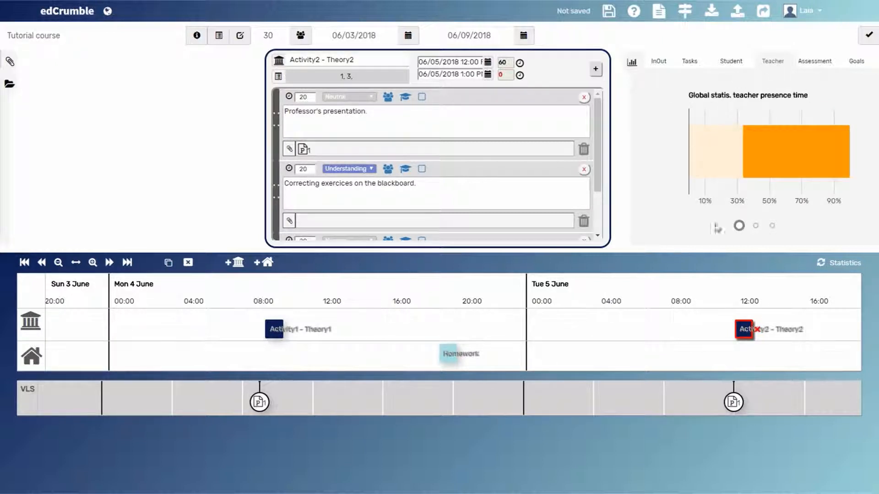
left_click(756, 225)
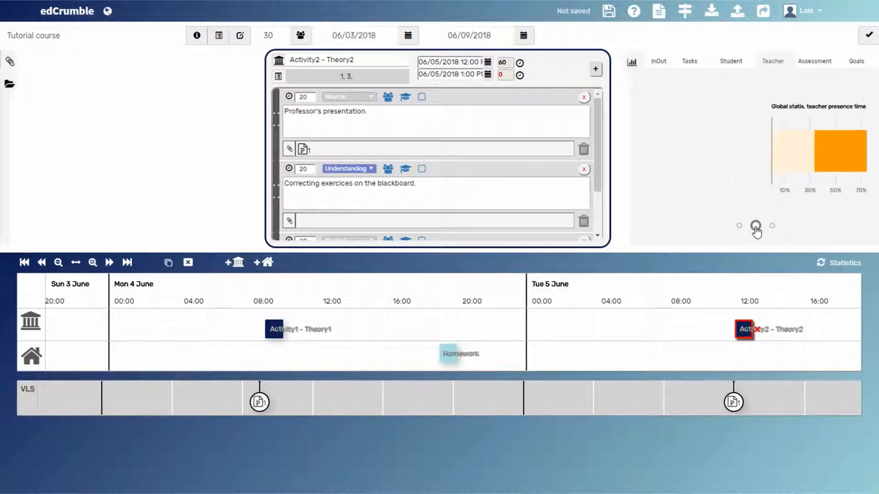
left_click(756, 225)
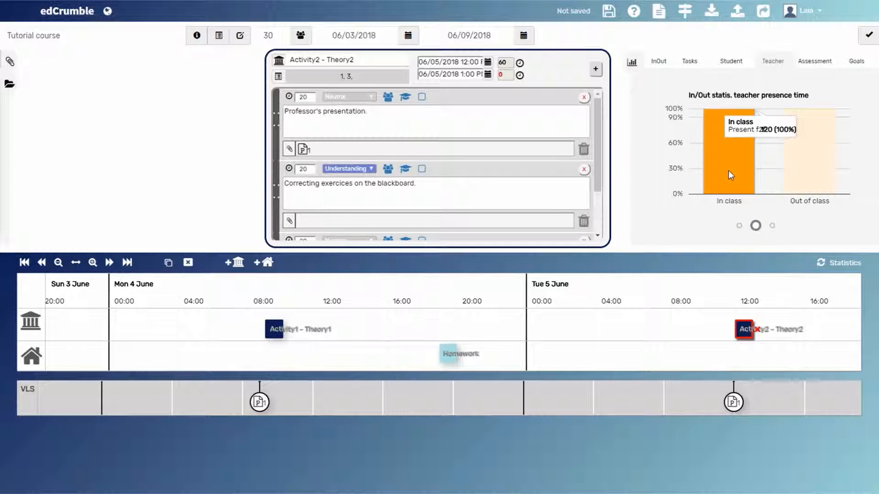
mouse_move(804, 178)
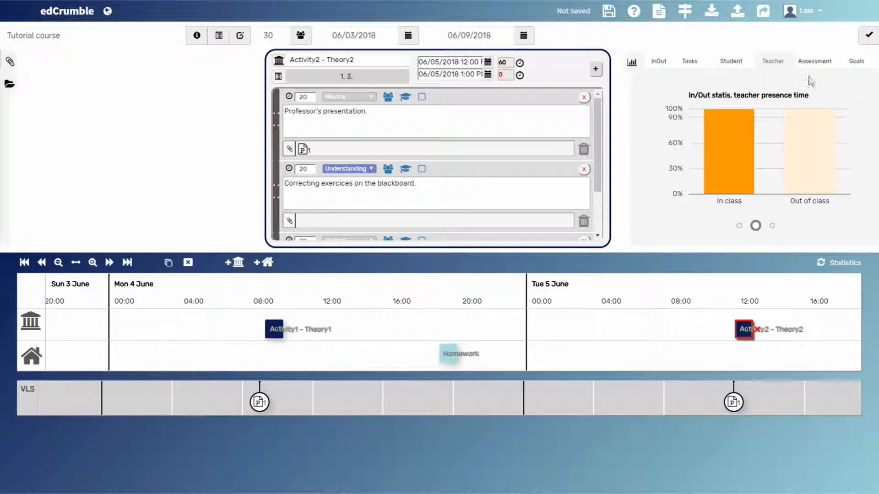
- View the in/out-of-class assessment chart, showing out-of-class work 100% graded
left_click(814, 60)
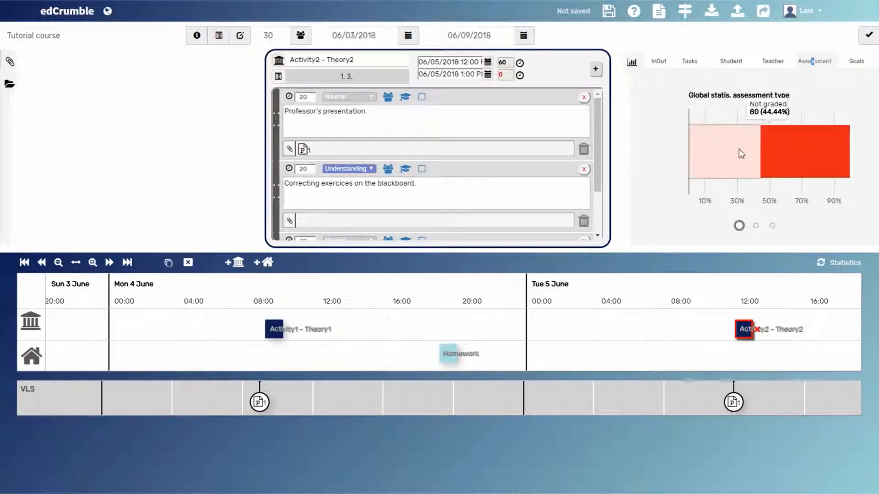
mouse_move(789, 168)
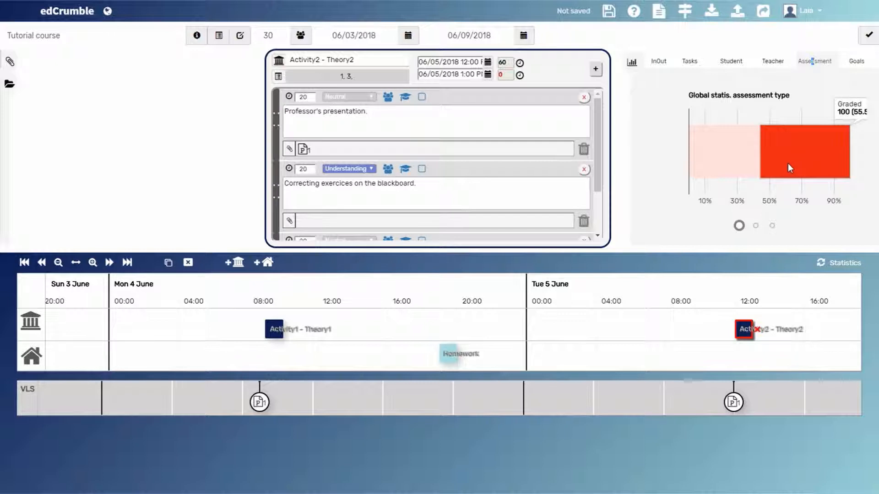
left_click(756, 225)
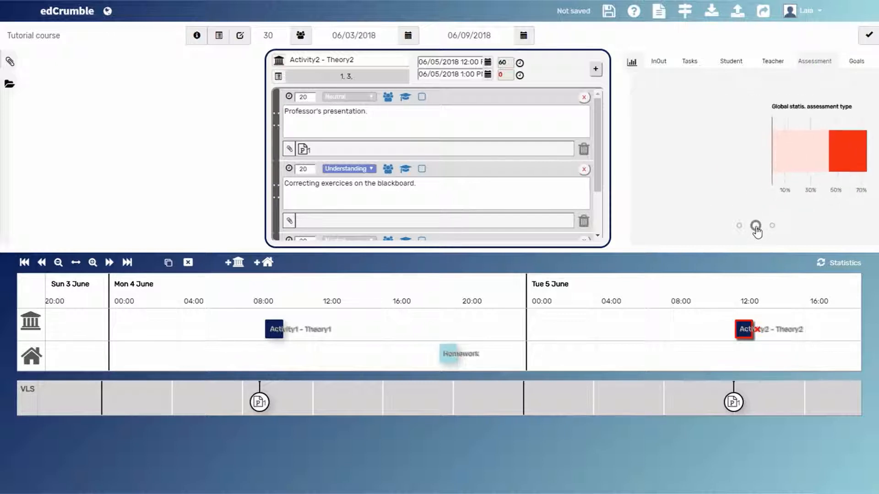
left_click(755, 225)
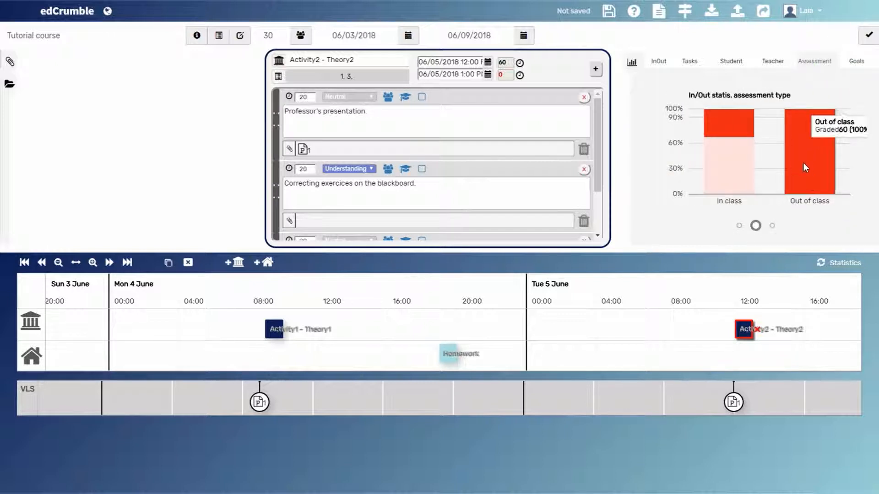
mouse_move(792, 161)
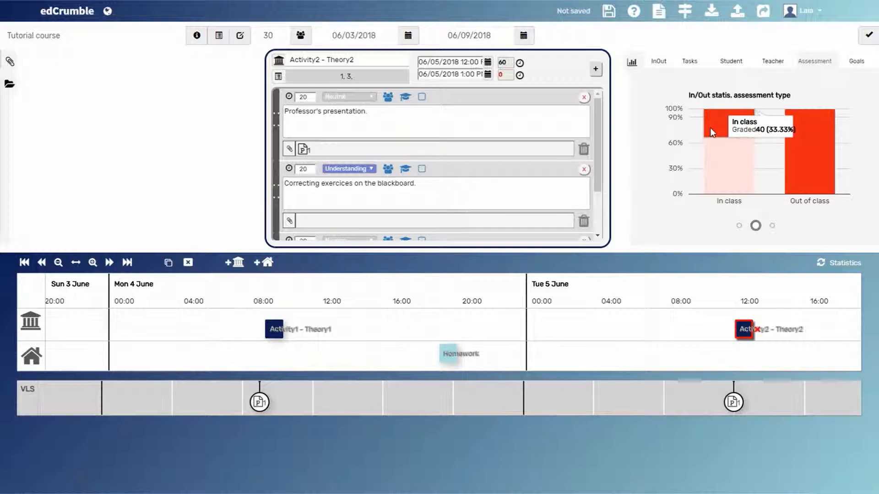
mouse_move(422, 107)
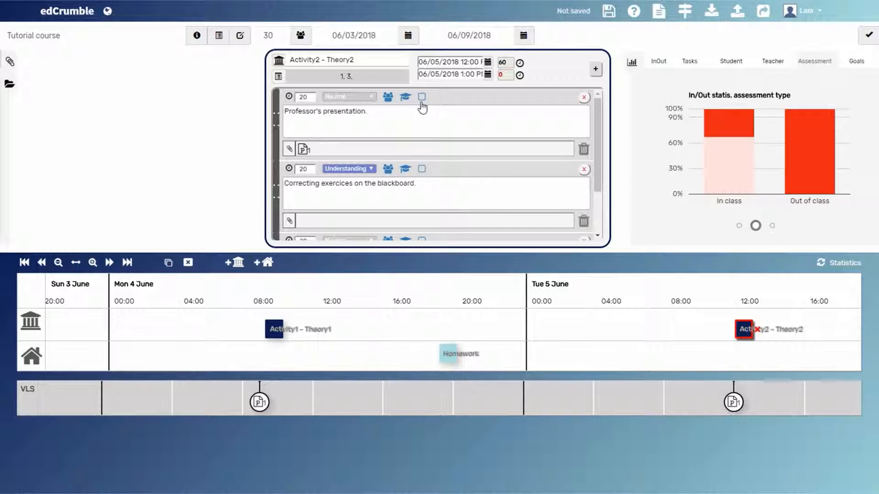
- Set the Professor's presentation task to group work of 2 and hide the statistics panel
left_click(422, 96)
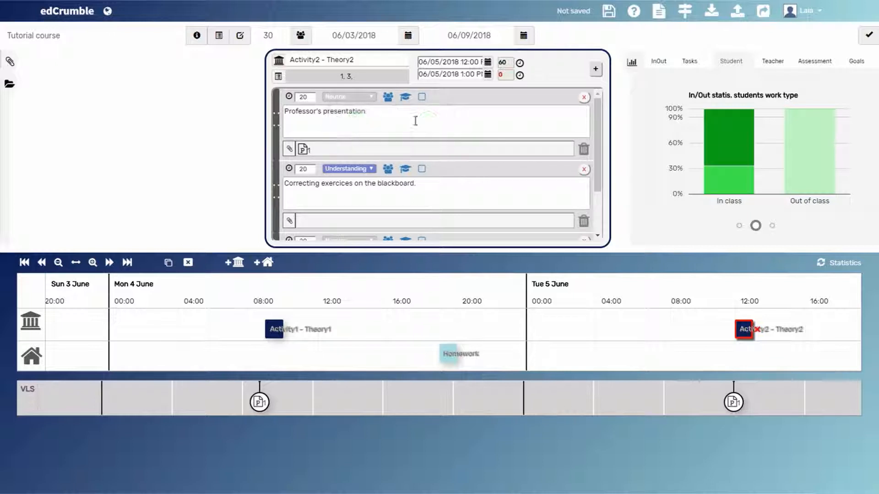
left_click(387, 97)
type(".")
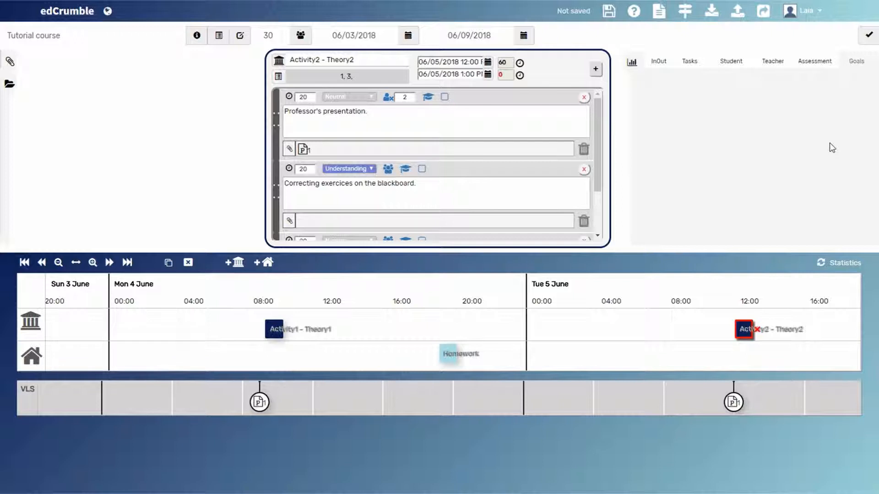
mouse_move(710, 186)
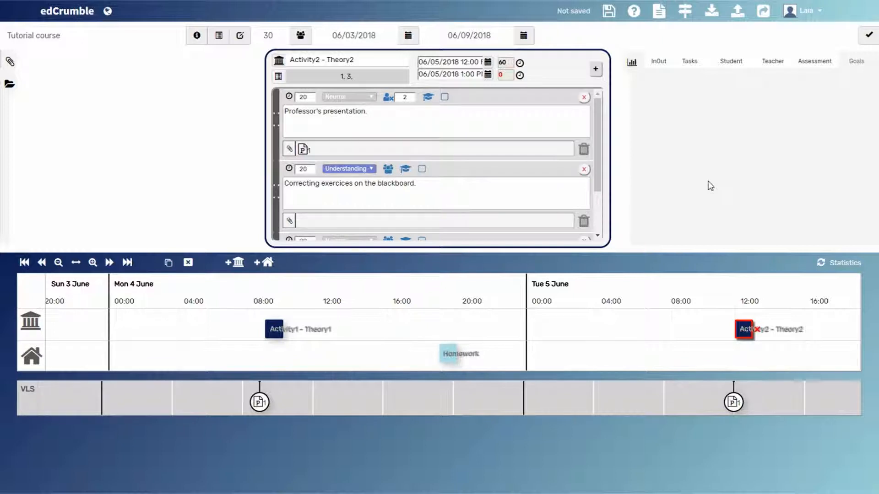
mouse_move(689, 62)
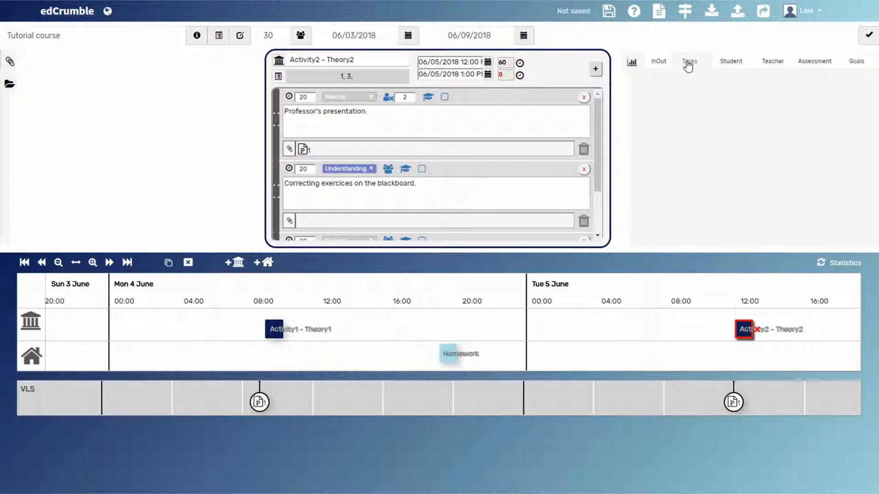
left_click(773, 225)
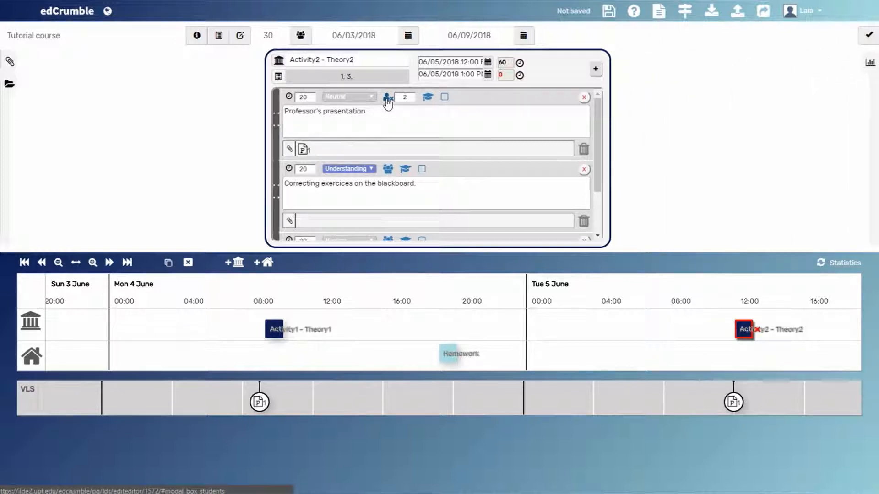
- Close the Activity2 - Theory2 editor, leaving the three-session course timeline
left_click(387, 96)
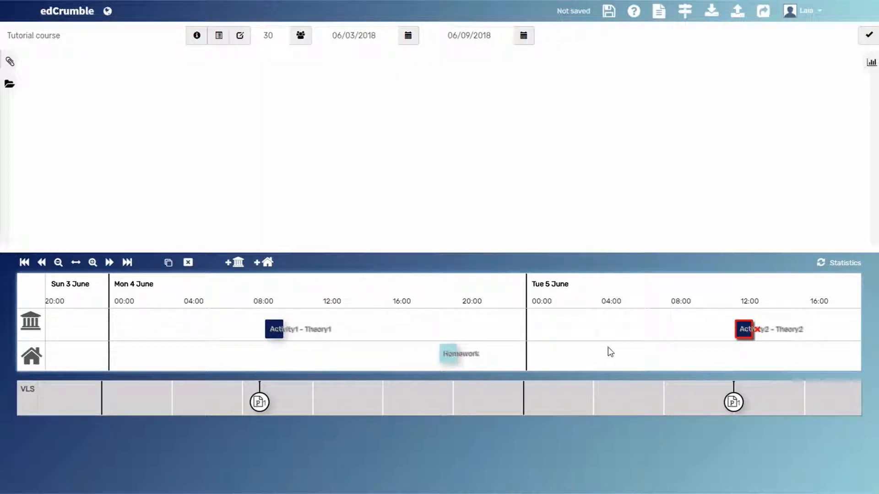
mouse_move(623, 337)
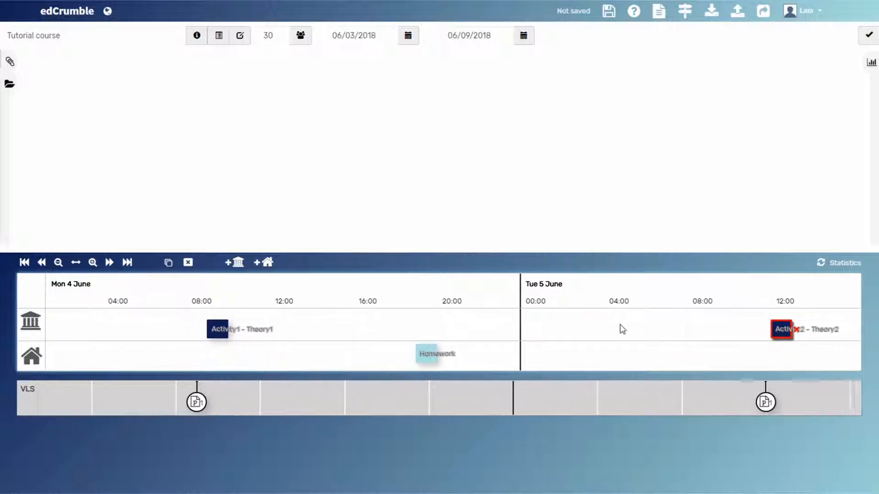
mouse_move(844, 263)
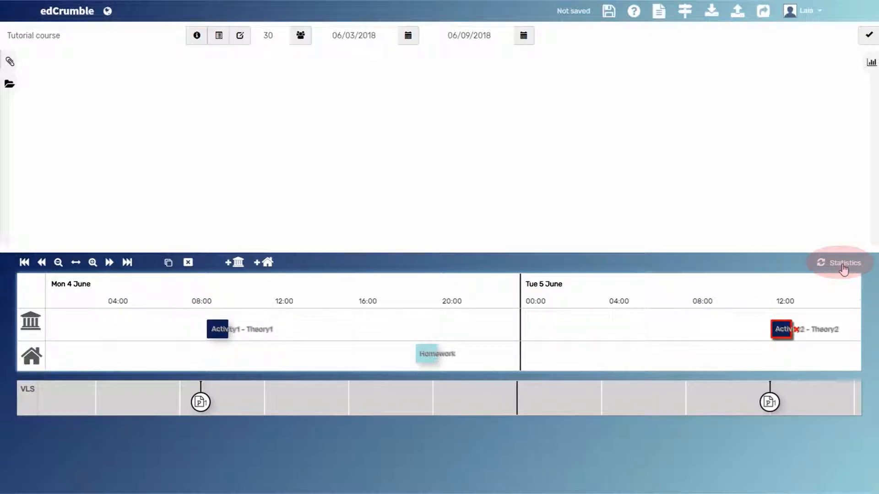
- Turn on the timeline's statistics view, striping session bars with colour-coded task attributes
left_click(844, 262)
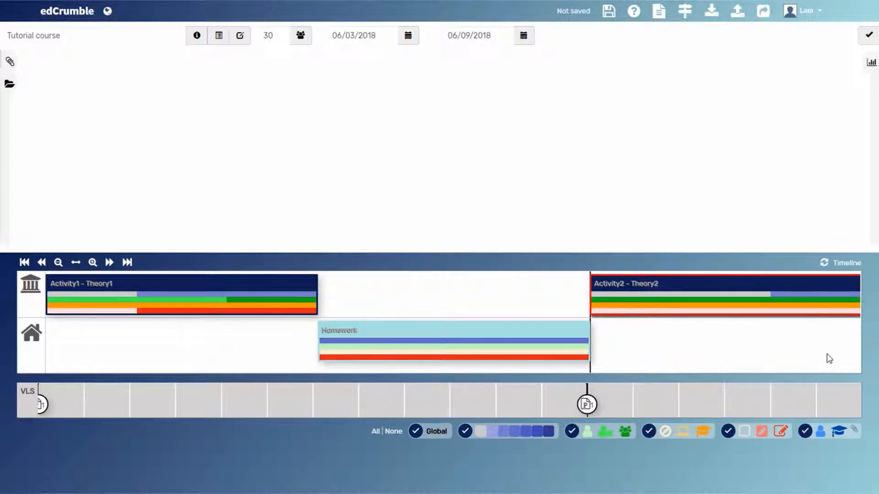
mouse_move(449, 467)
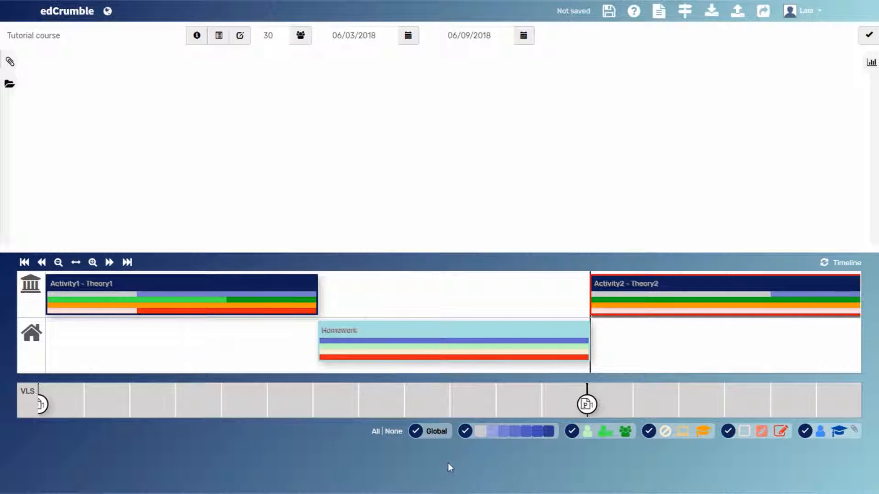
mouse_move(439, 466)
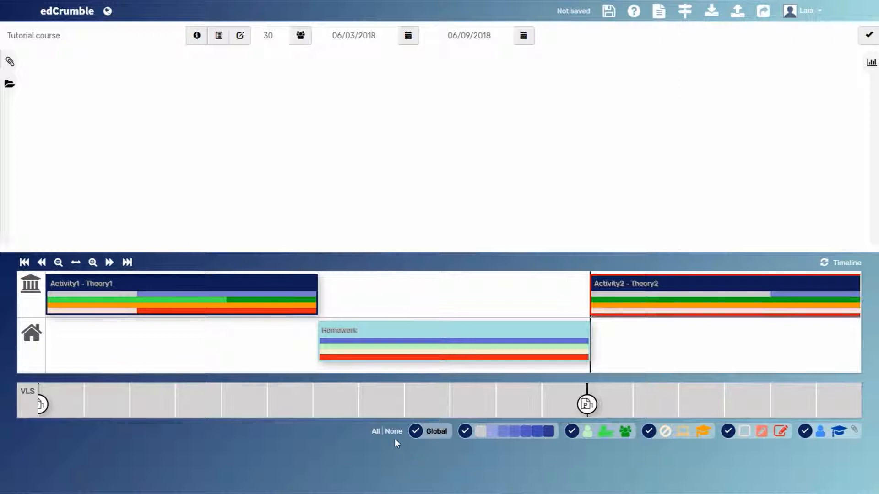
mouse_move(392, 437)
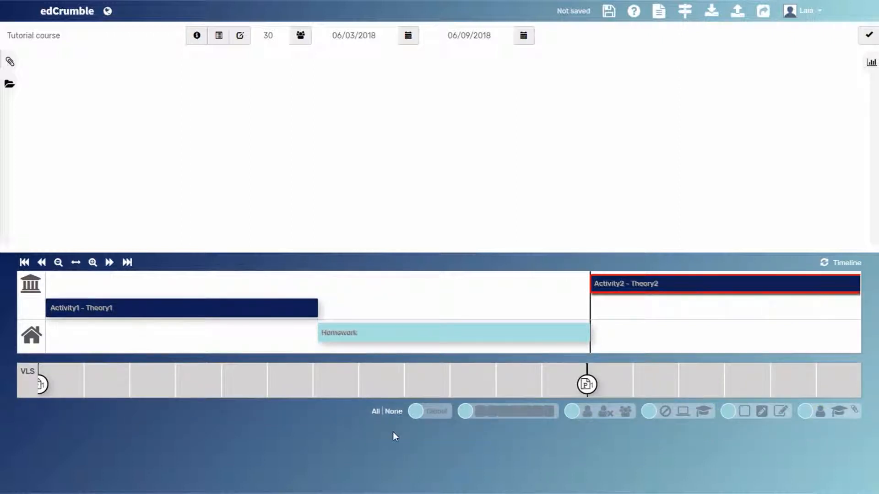
mouse_move(491, 454)
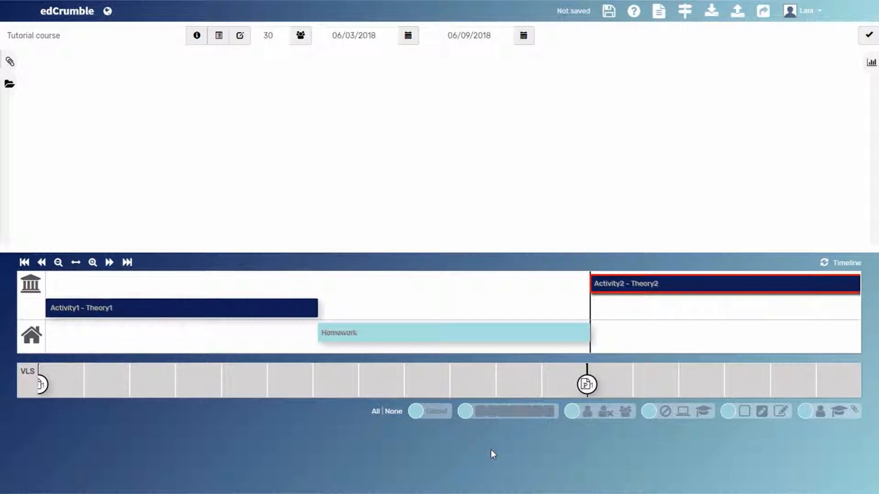
mouse_move(491, 445)
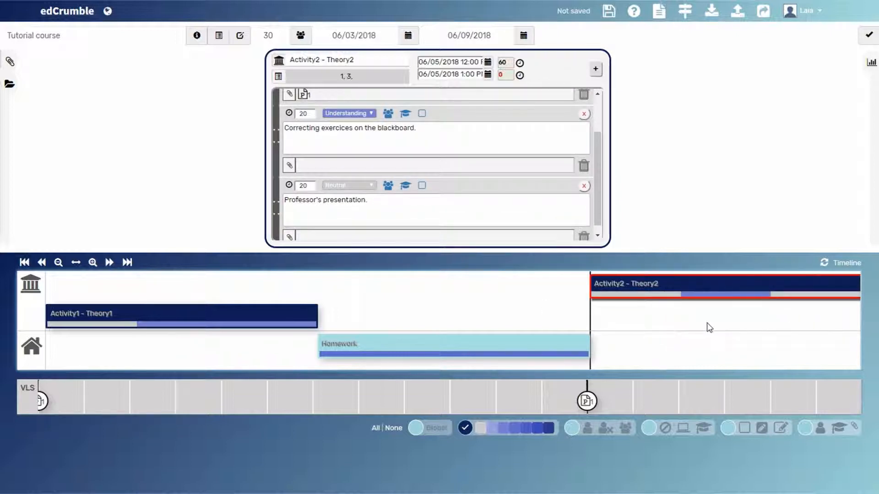
mouse_move(722, 311)
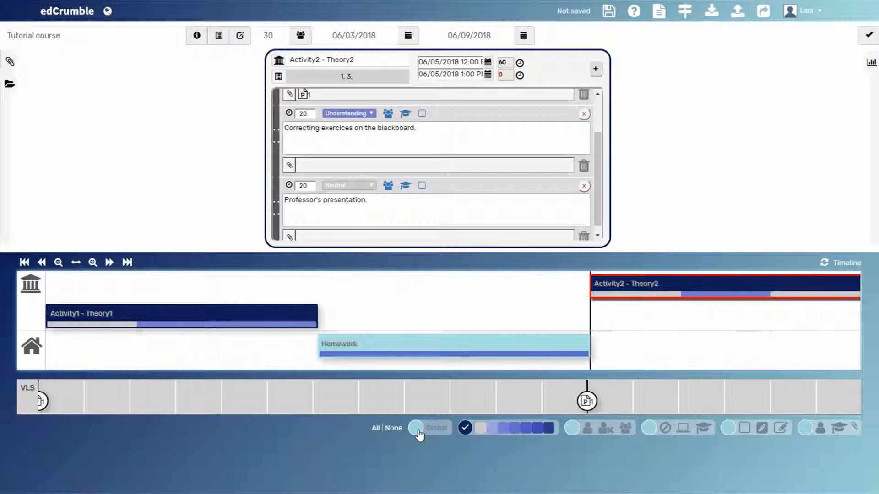
- Briefly show the global analytics bars on the activities, then hide them again
left_click(416, 428)
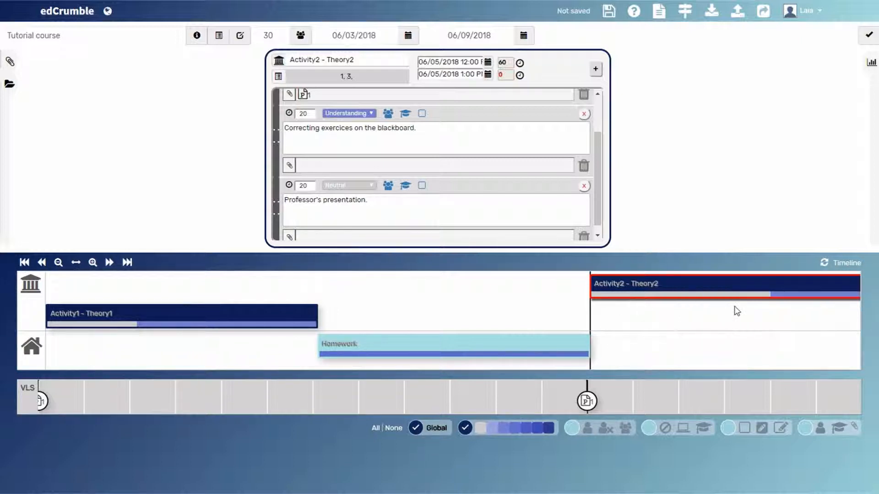
mouse_move(671, 317)
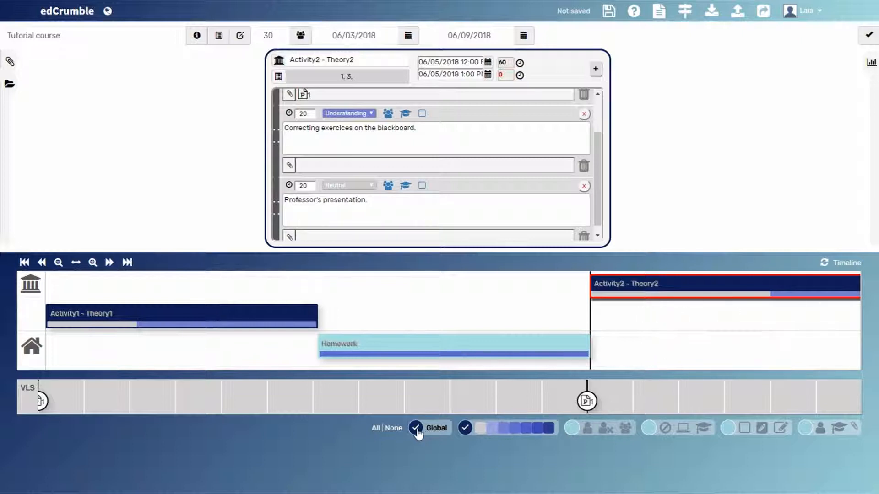
left_click(416, 427)
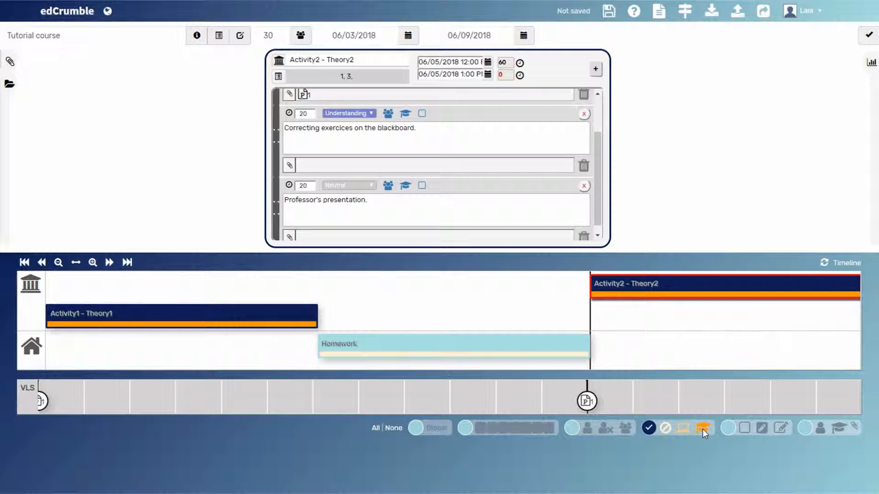
mouse_move(696, 450)
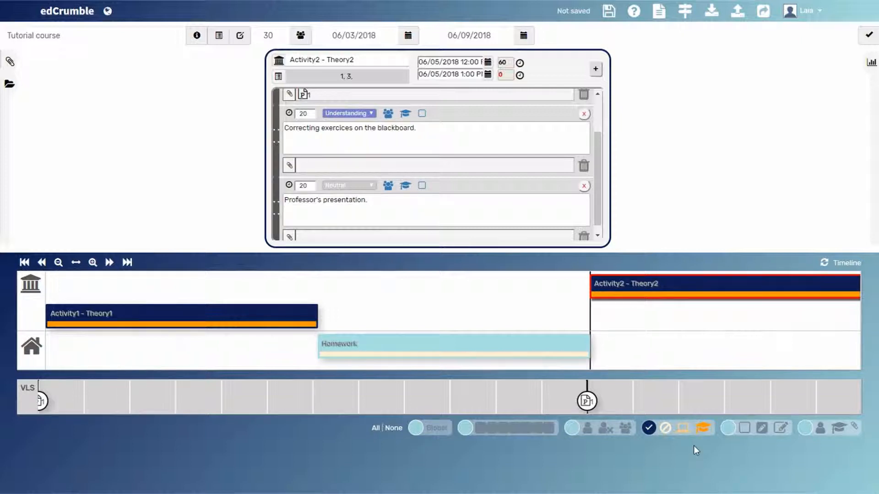
mouse_move(269, 326)
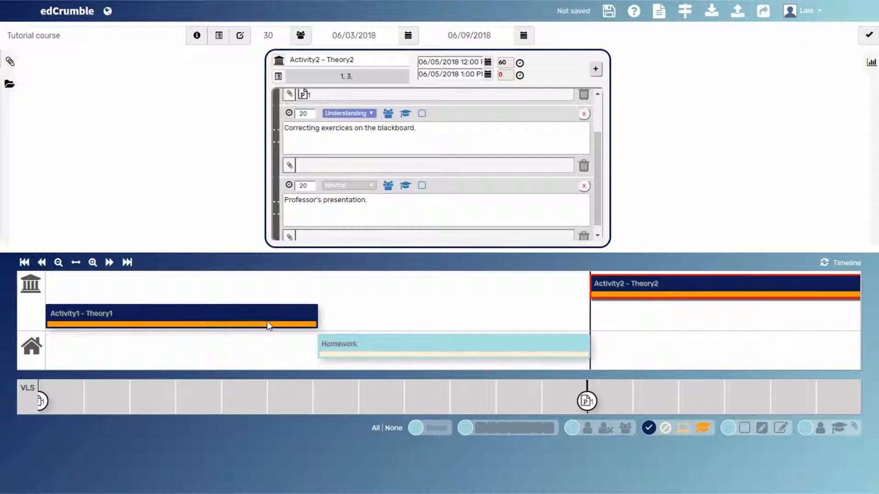
mouse_move(486, 361)
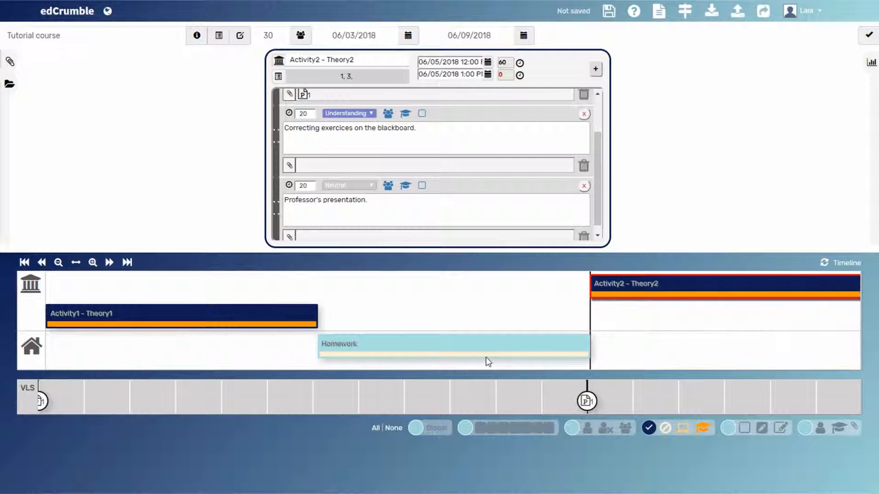
mouse_move(479, 375)
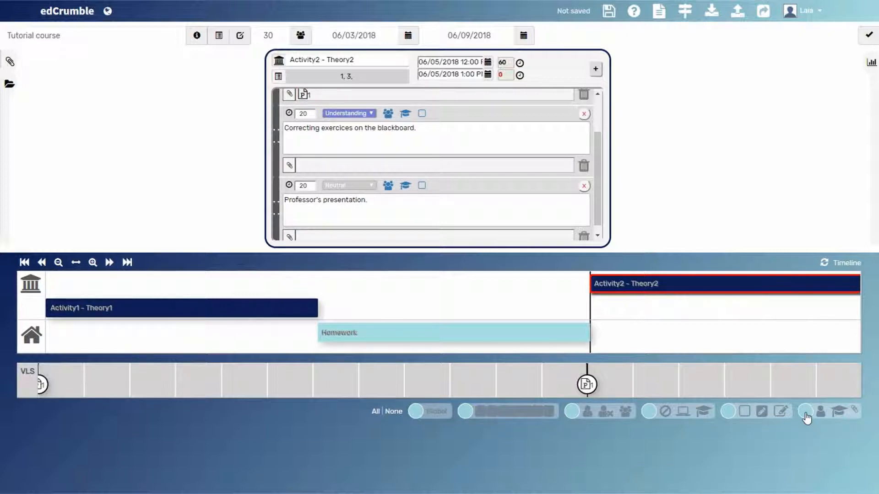
- Add green collaborative-work and red assessment bars to the timeline activities
left_click(805, 411)
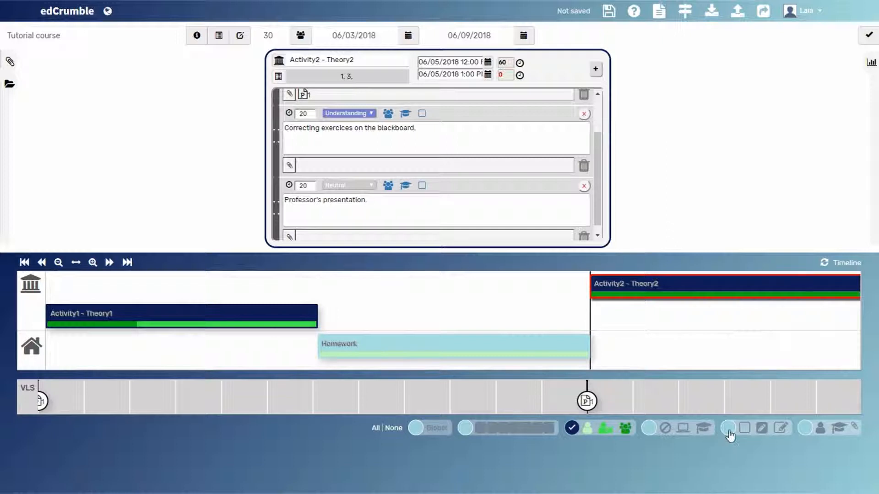
left_click(727, 428)
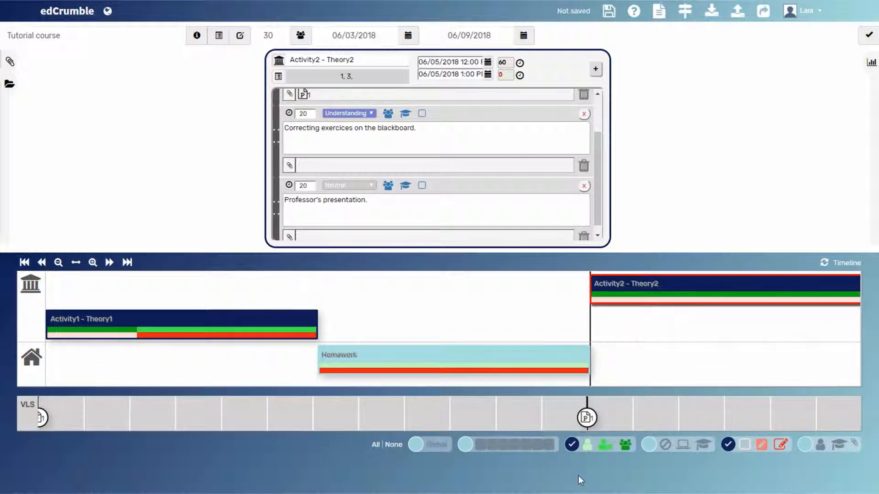
mouse_move(261, 333)
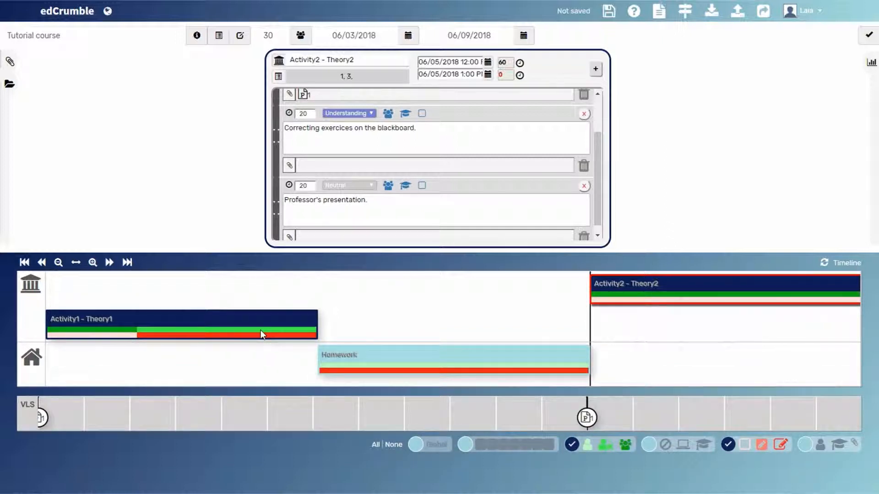